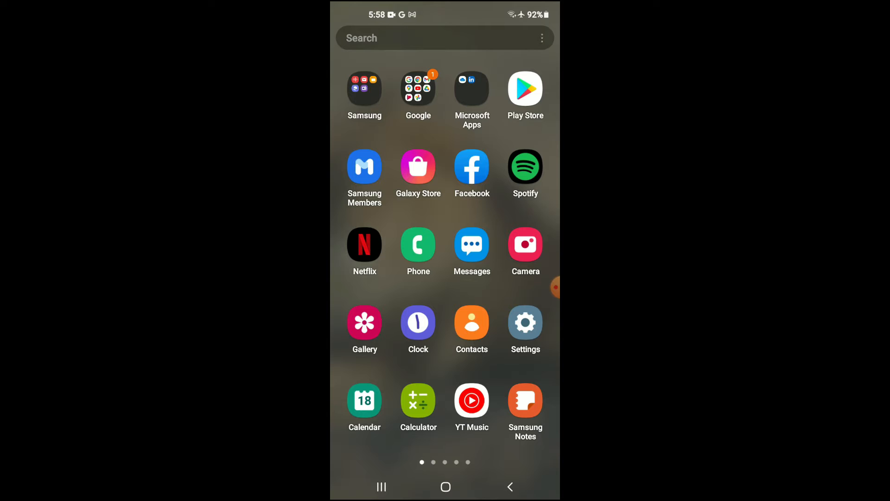
- Launch the Settings app from the app drawer
{"action": "left_click", "coordinate": [525, 323]}
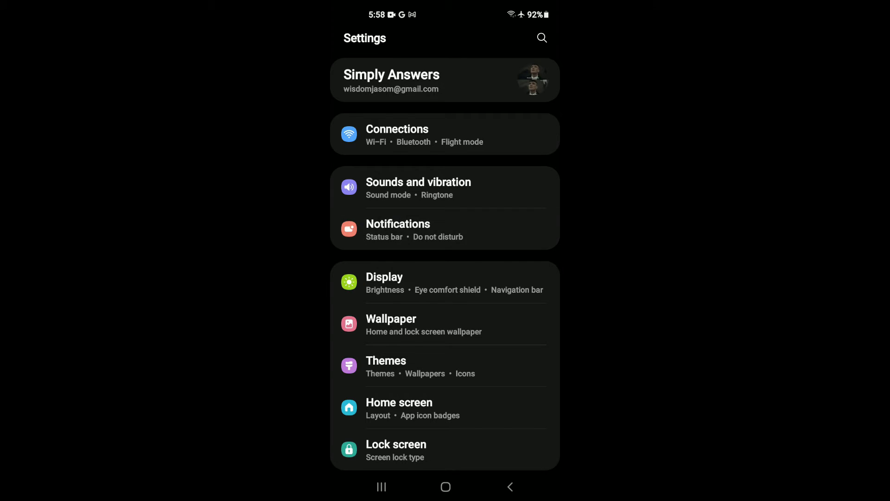
- Go to Notifications and select WhatsApp under Recently sent
{"action": "left_click", "coordinate": [397, 229]}
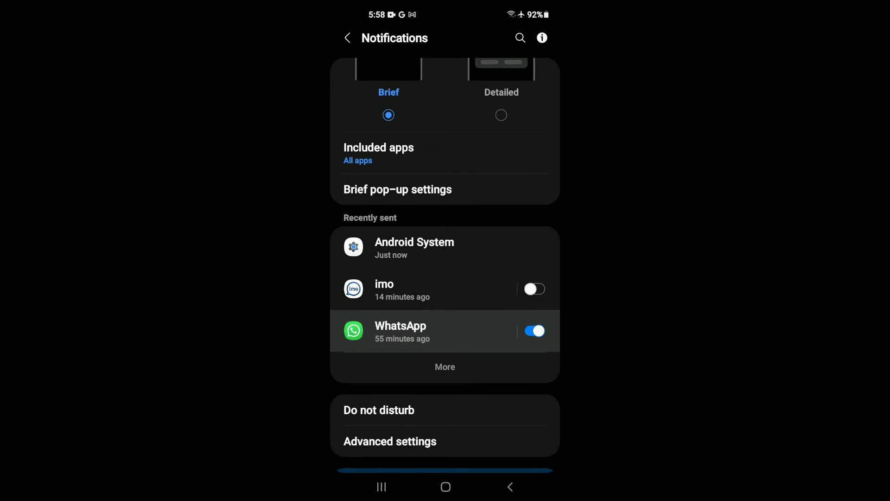
{"action": "left_click", "coordinate": [401, 331]}
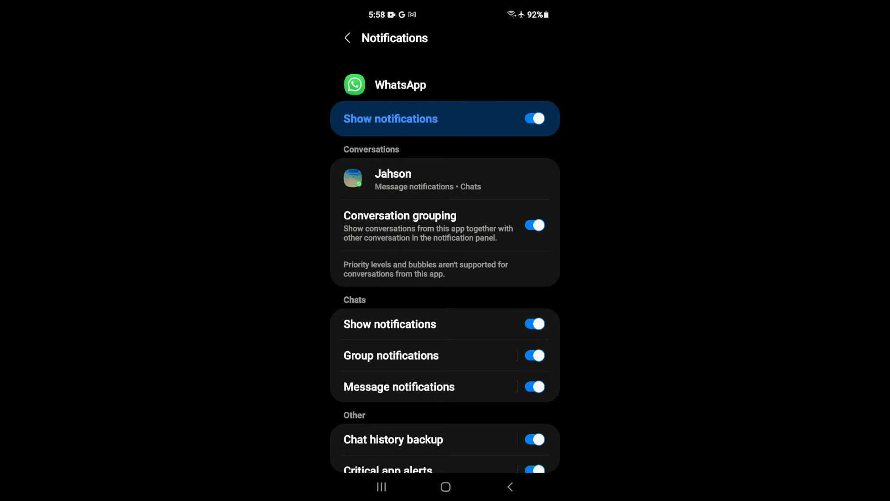
- Navigate back to the main Notifications page
{"action": "left_click", "coordinate": [532, 324]}
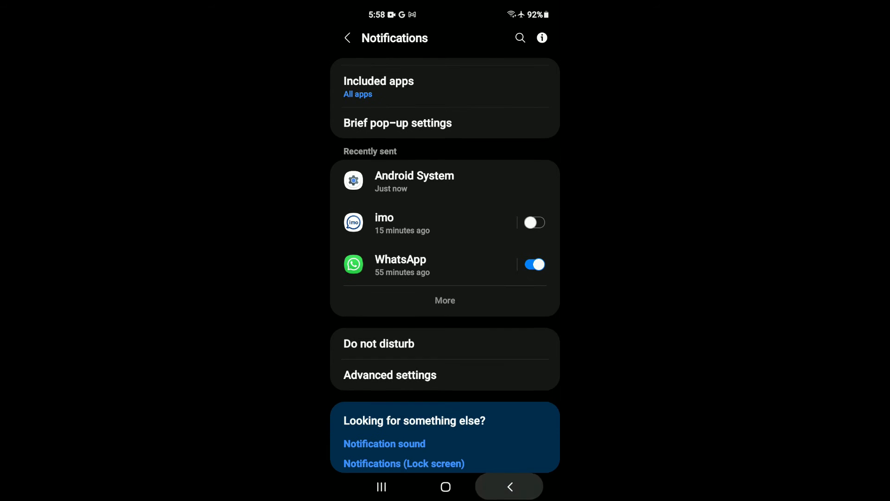
- Return to the main Settings list and enter Lock screen settings
{"action": "left_click", "coordinate": [346, 38]}
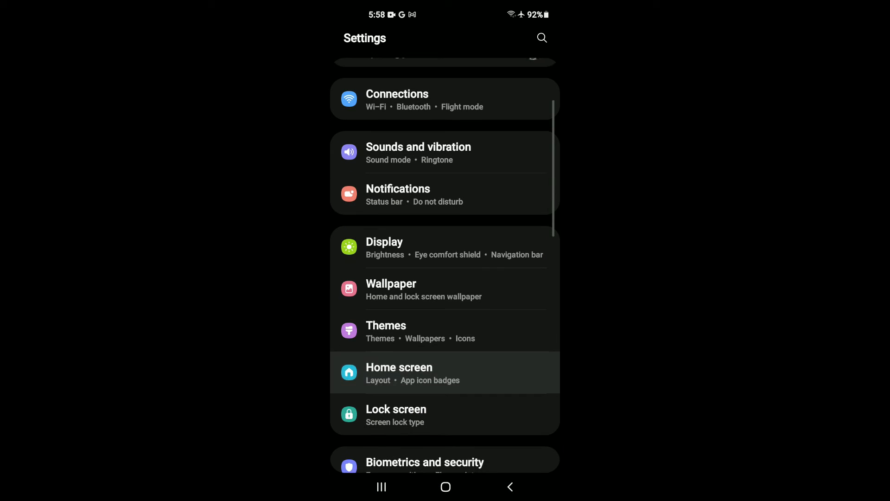
{"action": "scroll", "scroll_direction": "down", "scroll_amount": 3}
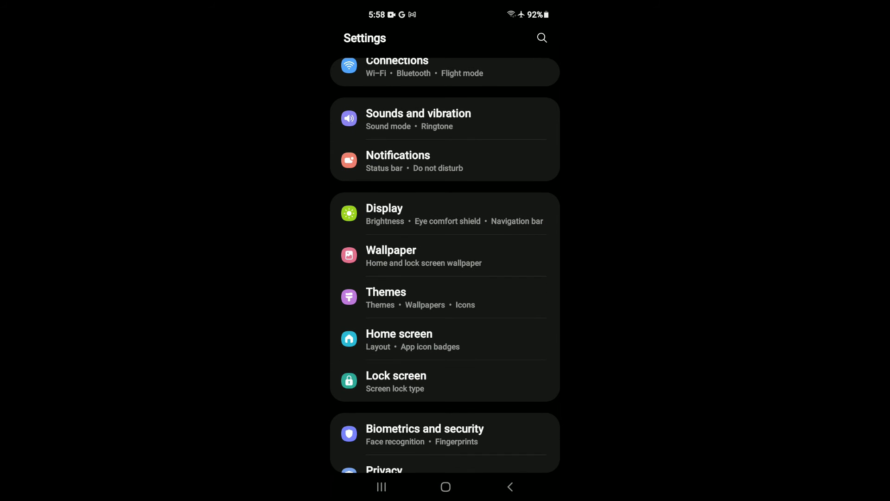
{"action": "left_click", "coordinate": [396, 375]}
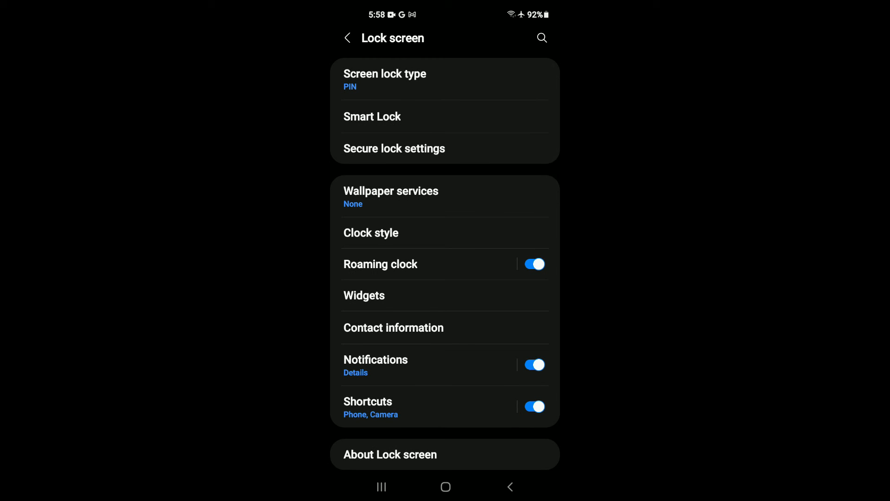
- Back out of Settings and return to the phone's home screen
{"action": "left_click", "coordinate": [533, 363]}
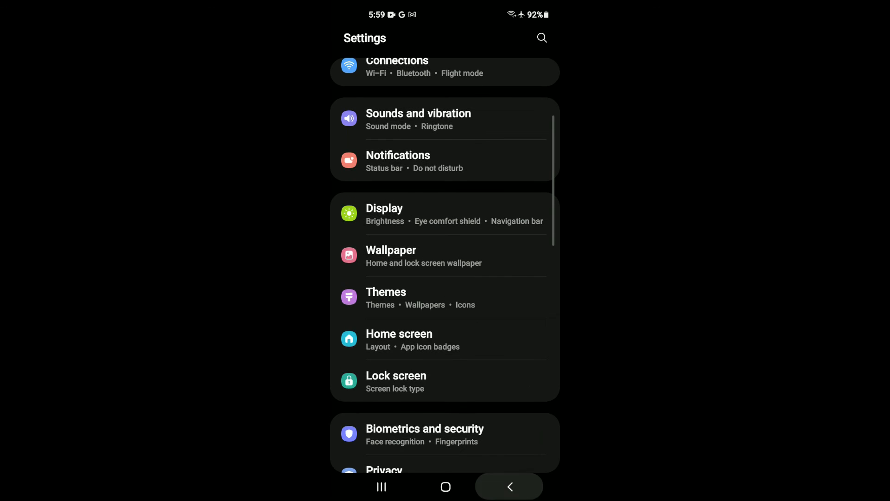
{"action": "left_click", "coordinate": [446, 487]}
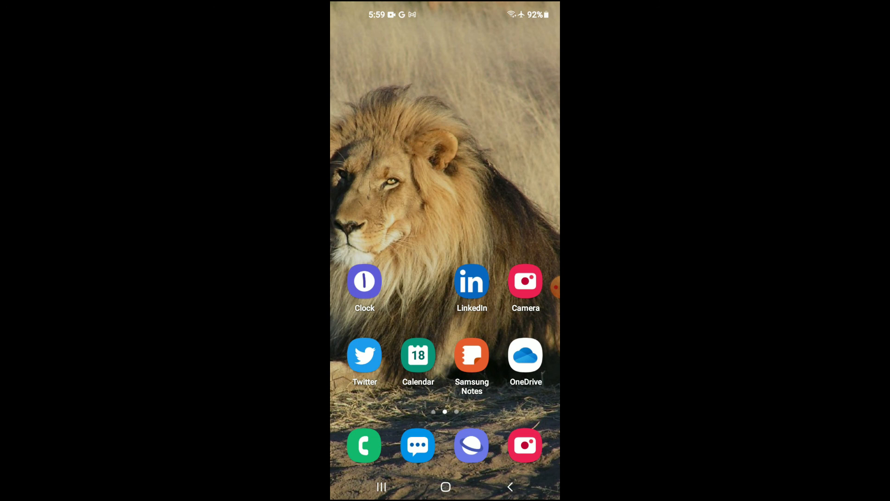